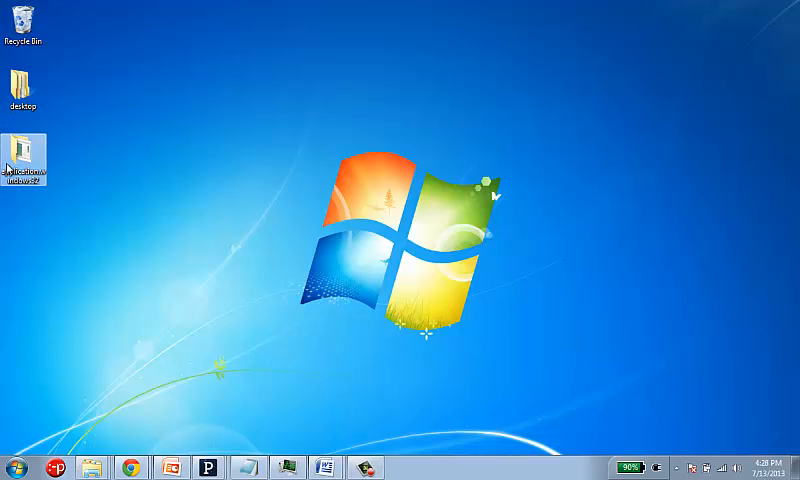
Step: Open the application.windows32 folder and select the LeoneLabs_PixelPal_v1_41 executable
{"action": "double_click", "coordinate": [25, 160]}
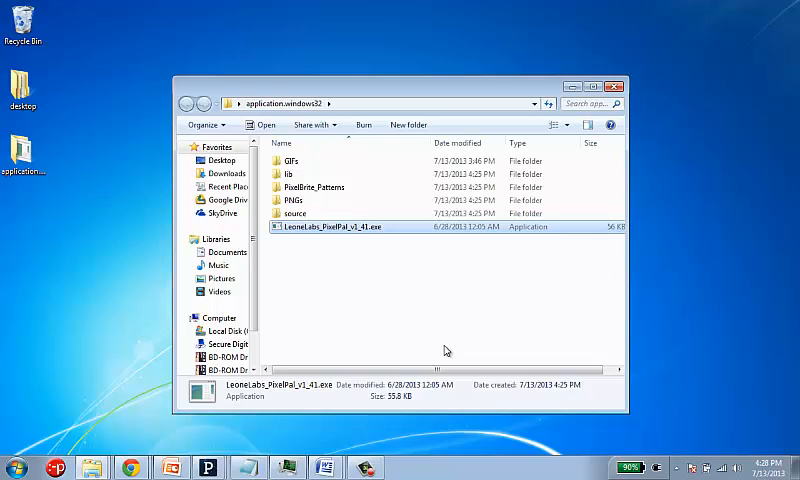
{"action": "left_click", "coordinate": [330, 226]}
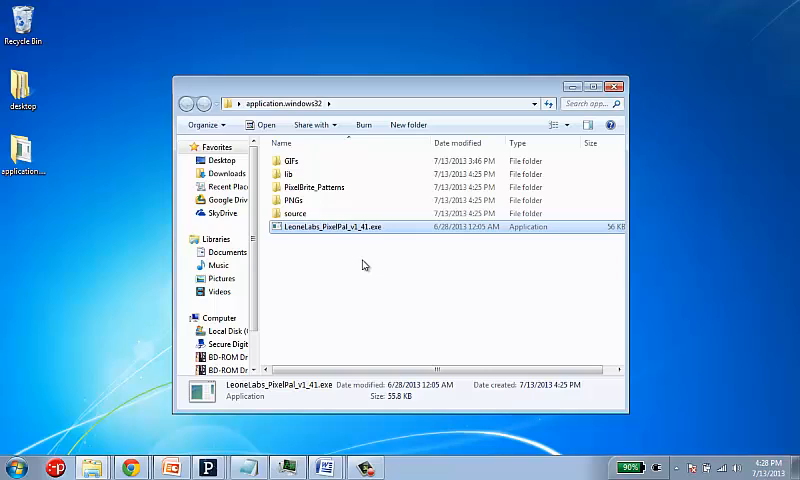
{"action": "mouse_move", "coordinate": [367, 231]}
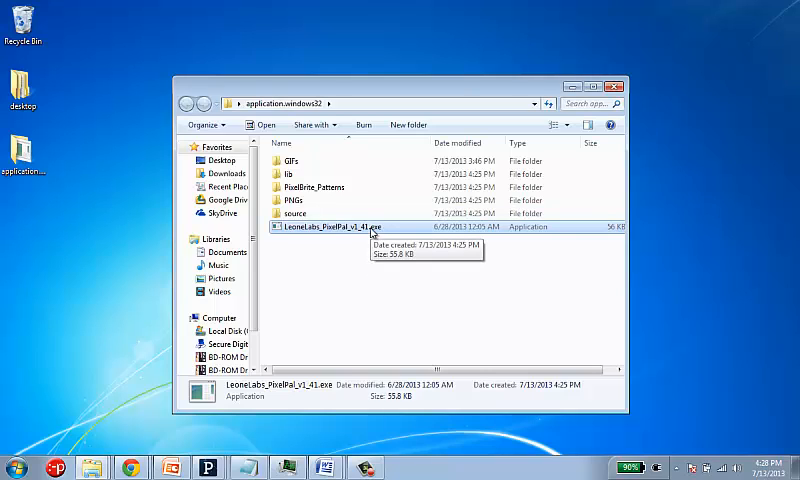
{"action": "mouse_move", "coordinate": [276, 281]}
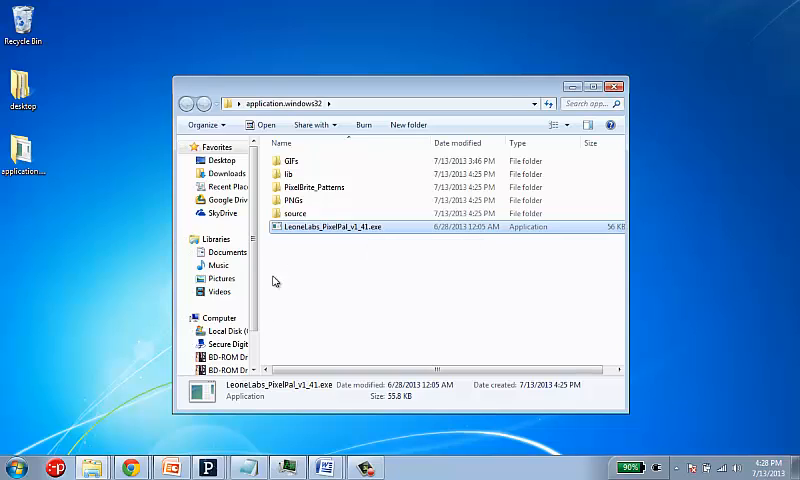
{"action": "mouse_move", "coordinate": [343, 310]}
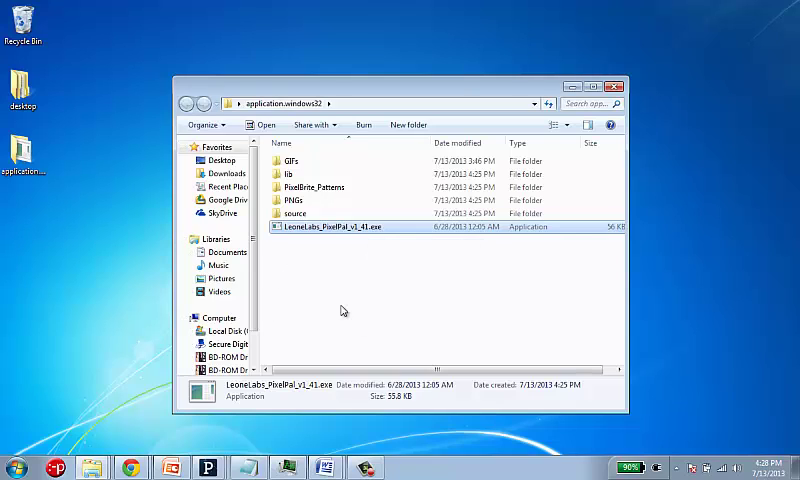
{"action": "mouse_move", "coordinate": [333, 264]}
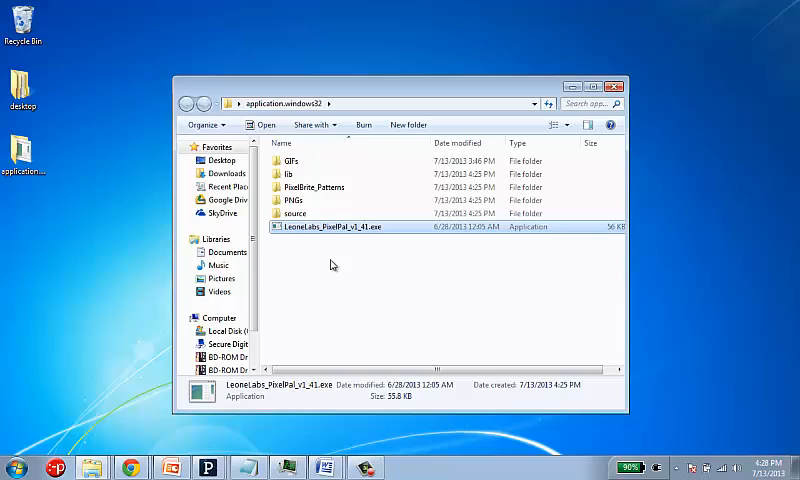
{"action": "mouse_move", "coordinate": [329, 260]}
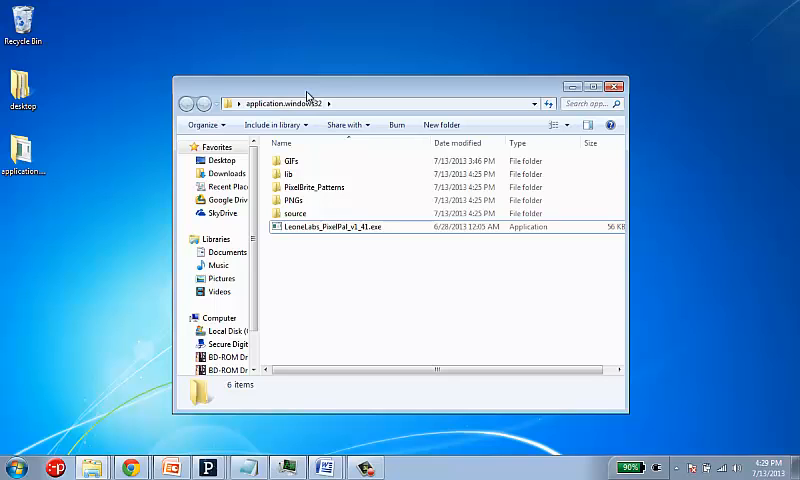
{"action": "left_click", "coordinate": [335, 226]}
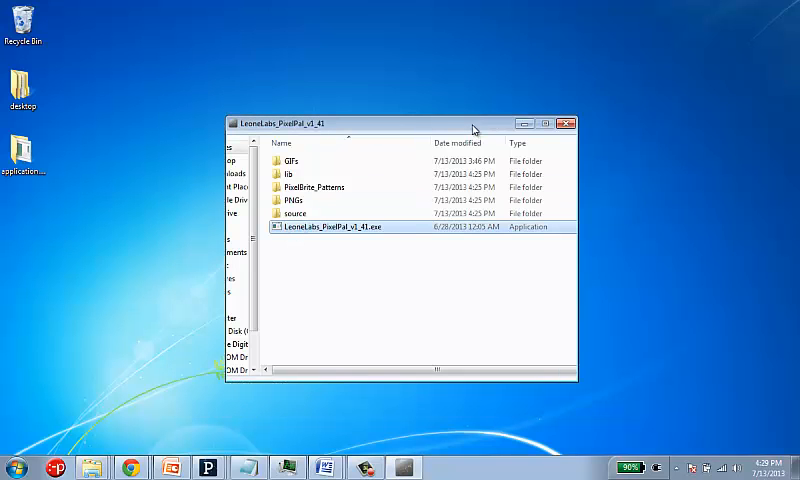
Step: Launch PixelPal v1.41 and scroll through its PATTERNS list
{"action": "double_click", "coordinate": [333, 225]}
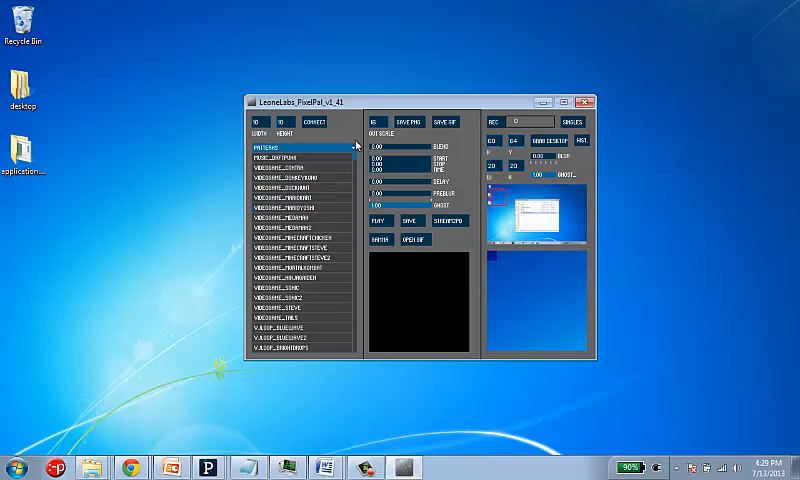
{"action": "scroll", "scroll_direction": "down", "scroll_amount": 3}
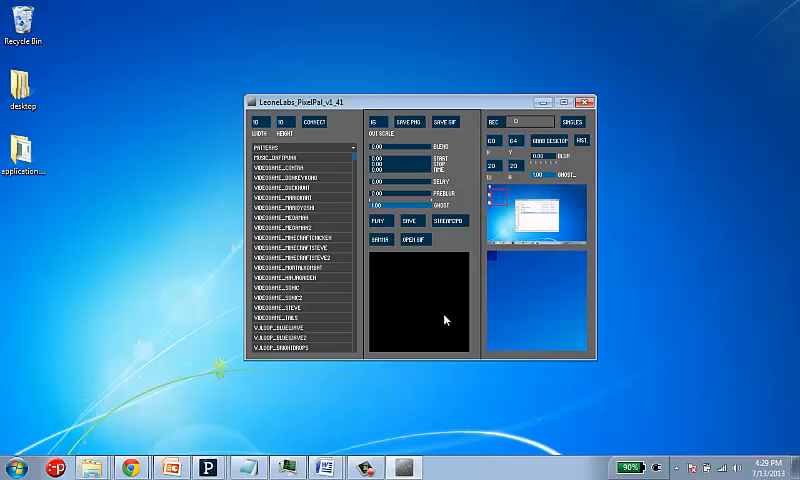
{"action": "mouse_move", "coordinate": [415, 296]}
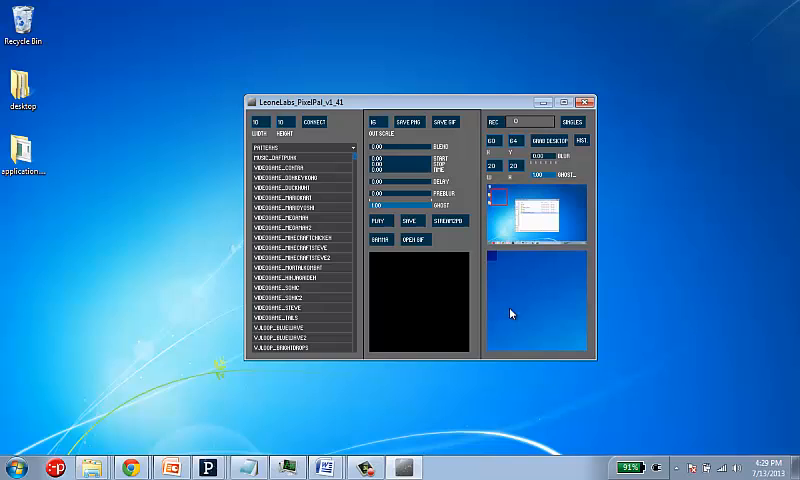
{"action": "mouse_move", "coordinate": [528, 218]}
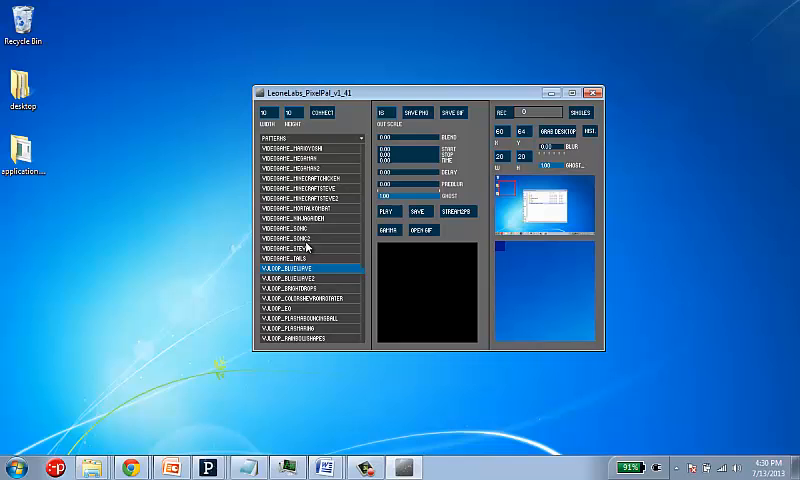
Step: Preview the VIDEOGAME_MINECRAFTSTEVE, VIDEOGAME_MARIOYOSHI and VIDEOGAME_STEVE patterns, then another video game pattern
{"action": "left_click", "coordinate": [300, 208]}
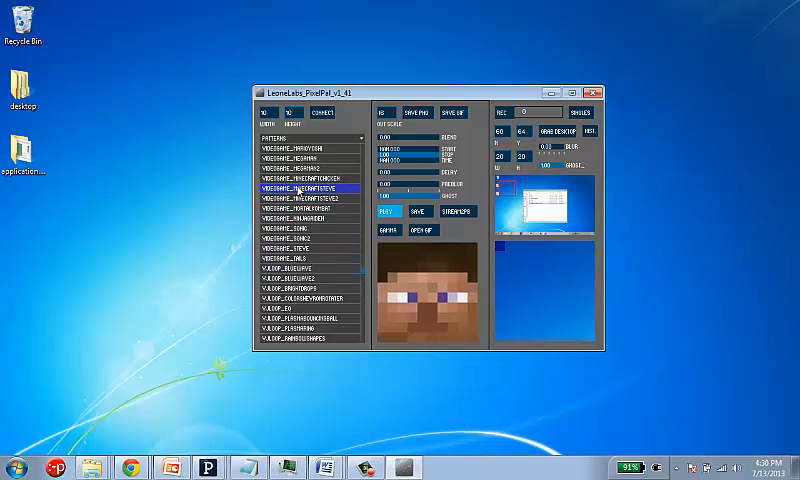
{"action": "left_click", "coordinate": [300, 148]}
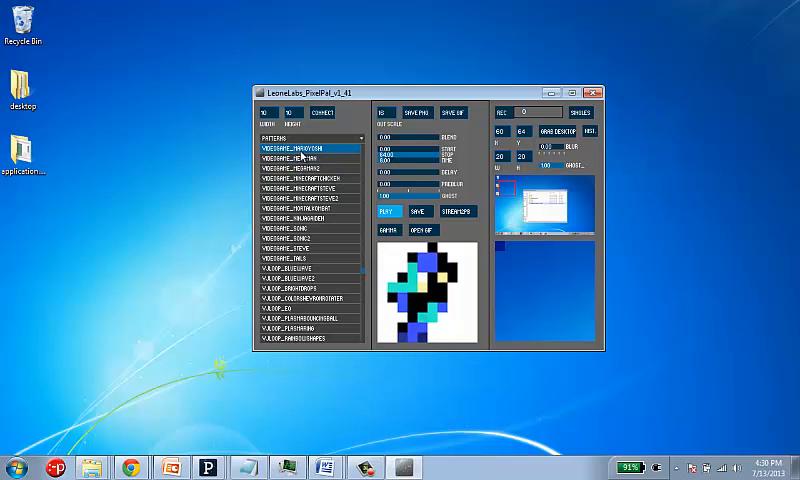
{"action": "left_click", "coordinate": [290, 249]}
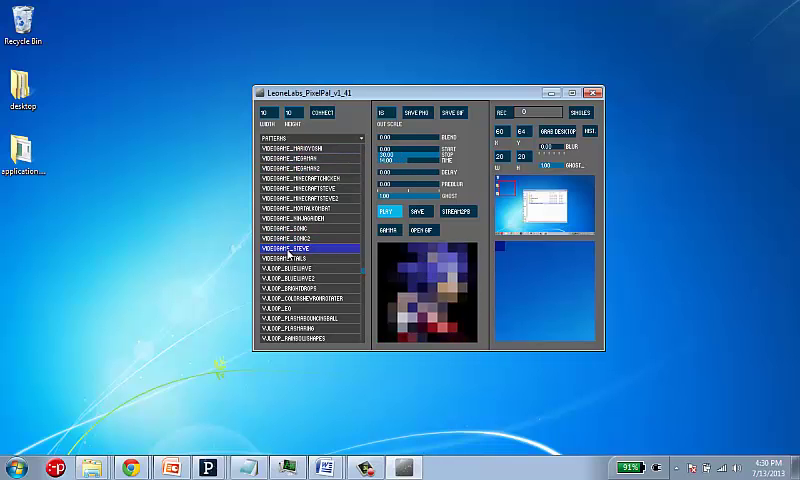
{"action": "left_click", "coordinate": [305, 207]}
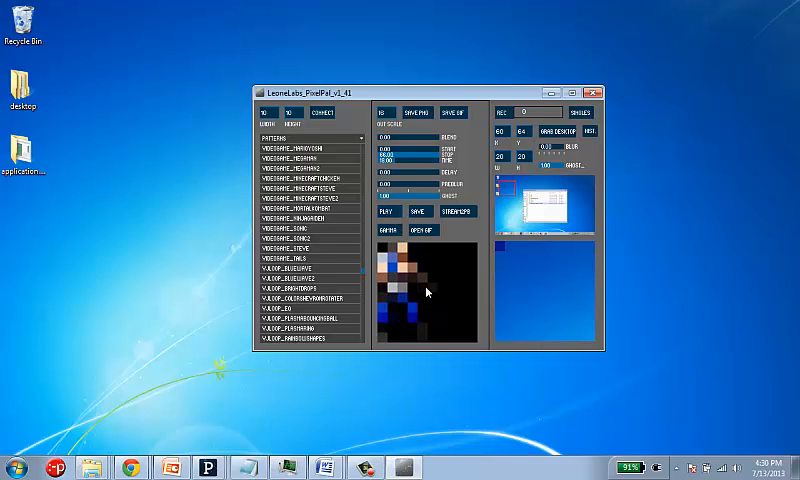
Step: Adjust the GHOST trail amount and pick the VLOOP_BRIGHTDROPS pattern
{"action": "left_click", "coordinate": [389, 211]}
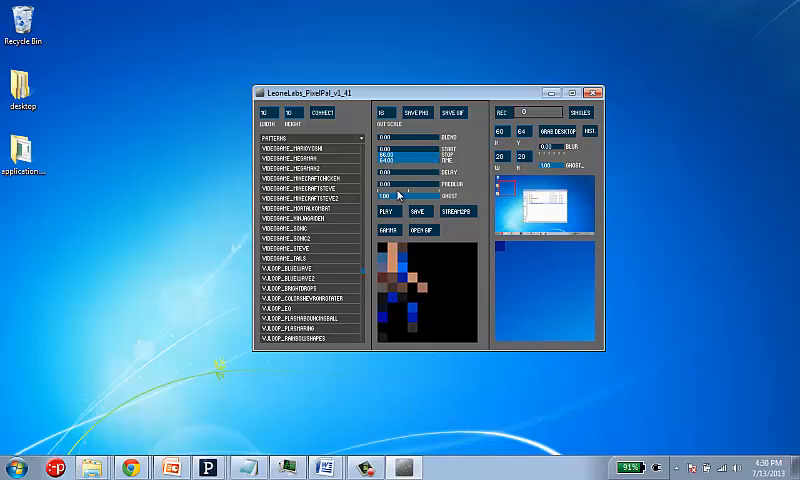
{"action": "left_click", "coordinate": [386, 211]}
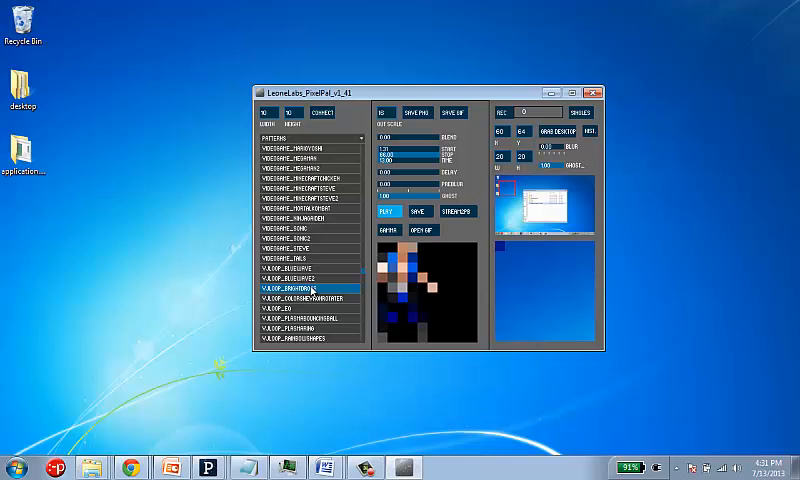
{"action": "left_click", "coordinate": [300, 259]}
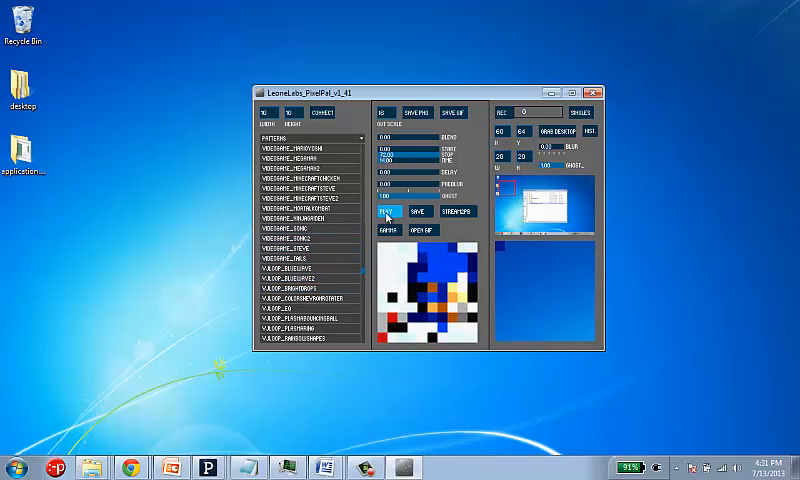
Step: Start playing the loaded blue hedgehog pattern
{"action": "left_click", "coordinate": [386, 211]}
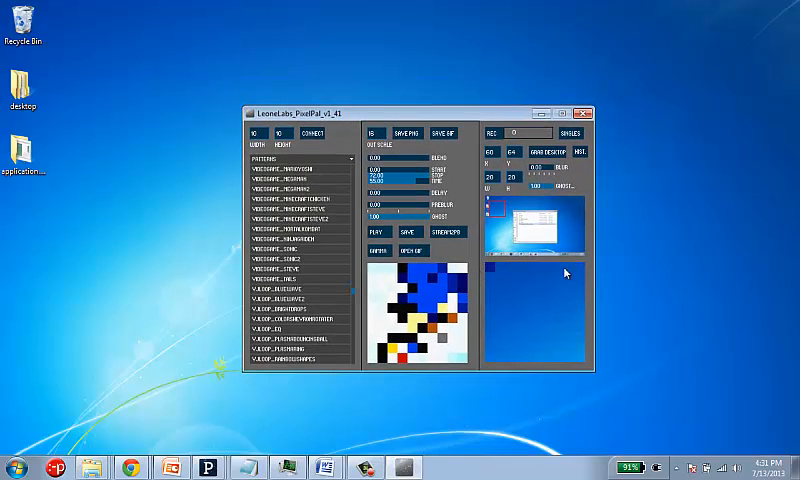
{"action": "mouse_move", "coordinate": [523, 329]}
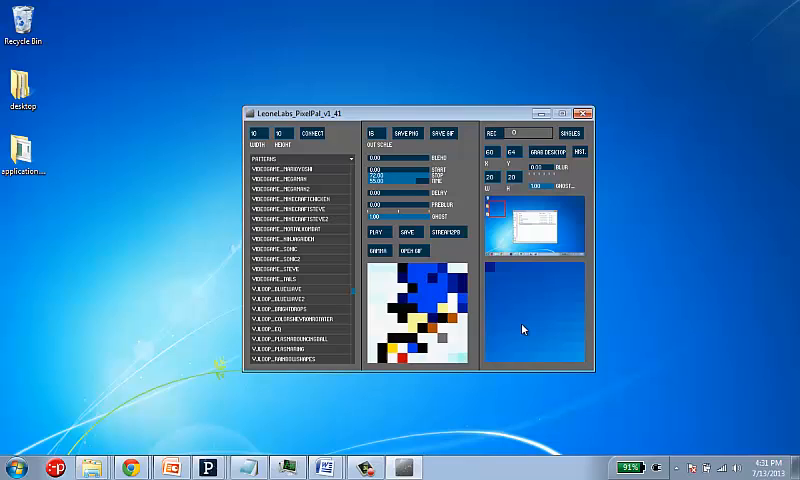
{"action": "mouse_move", "coordinate": [517, 228]}
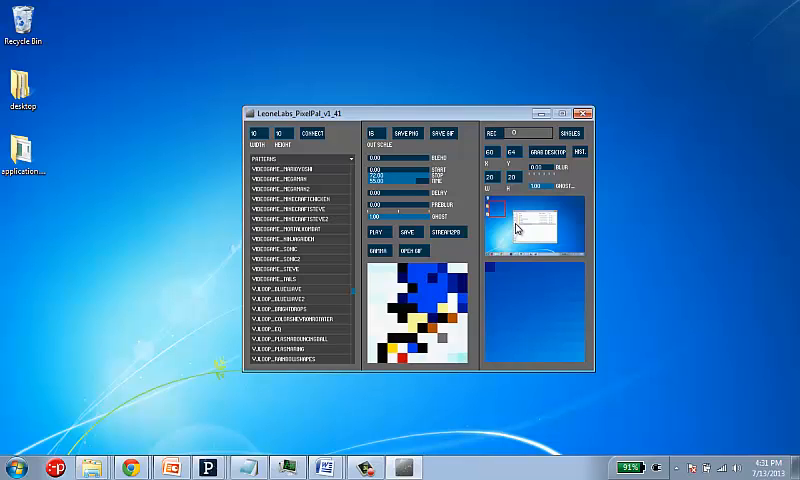
{"action": "mouse_move", "coordinate": [538, 305]}
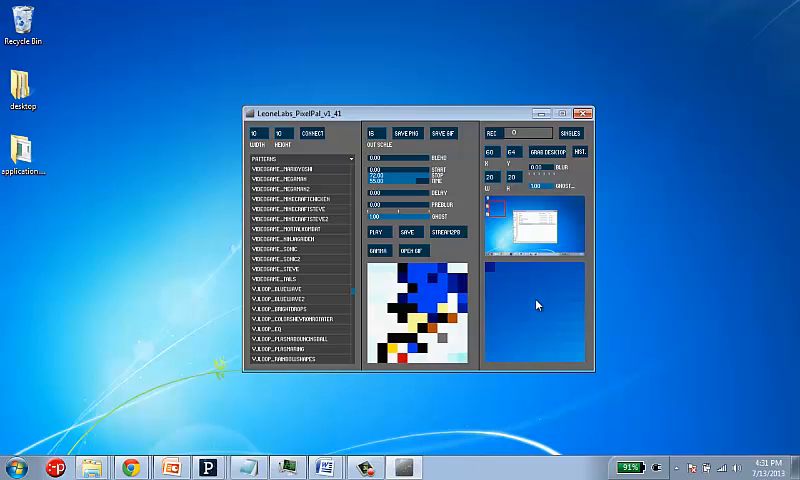
{"action": "mouse_move", "coordinate": [542, 291]}
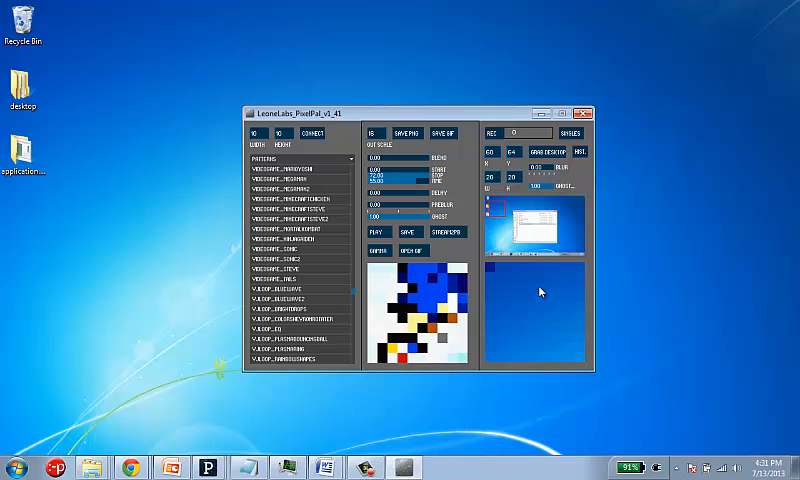
{"action": "mouse_move", "coordinate": [540, 260]}
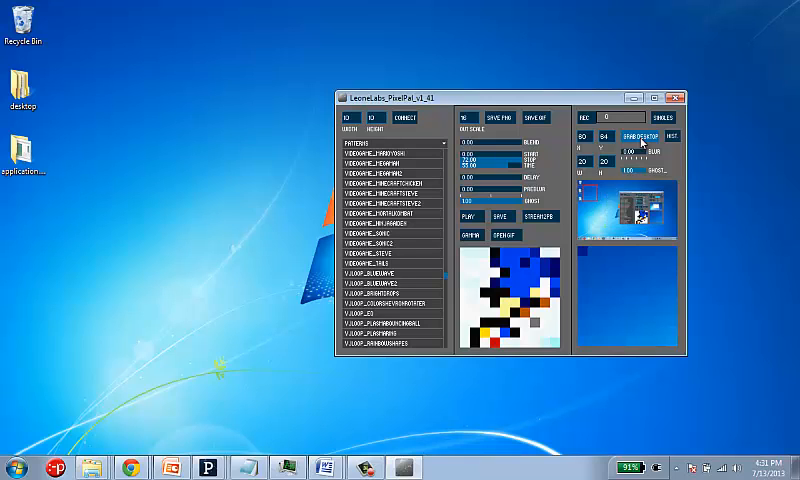
{"action": "mouse_move", "coordinate": [592, 237]}
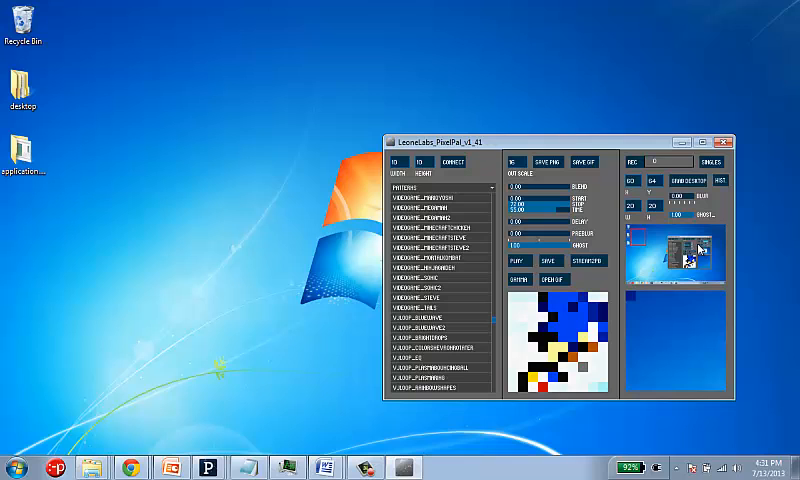
{"action": "mouse_move", "coordinate": [648, 148]}
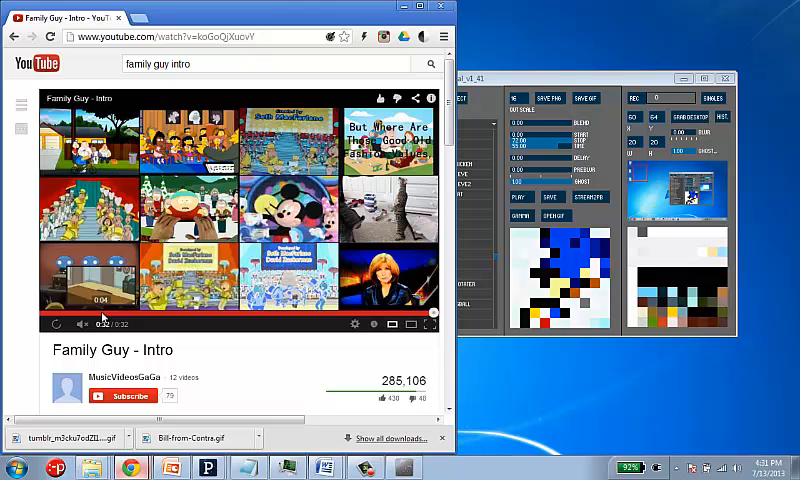
Step: Replay the Family Guy intro on YouTube from the start
{"action": "left_click", "coordinate": [57, 323]}
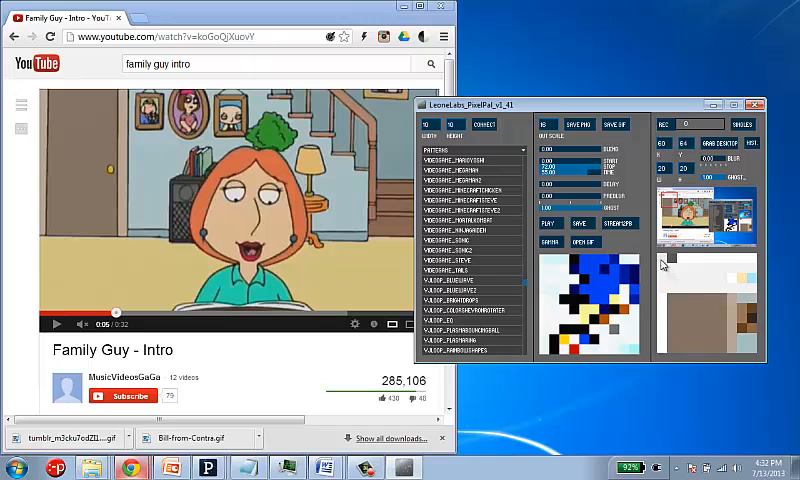
{"action": "mouse_move", "coordinate": [739, 323]}
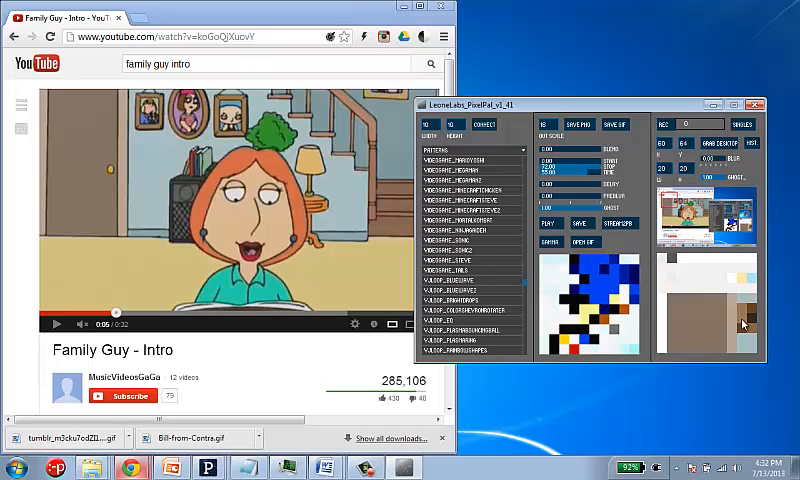
{"action": "mouse_move", "coordinate": [667, 200]}
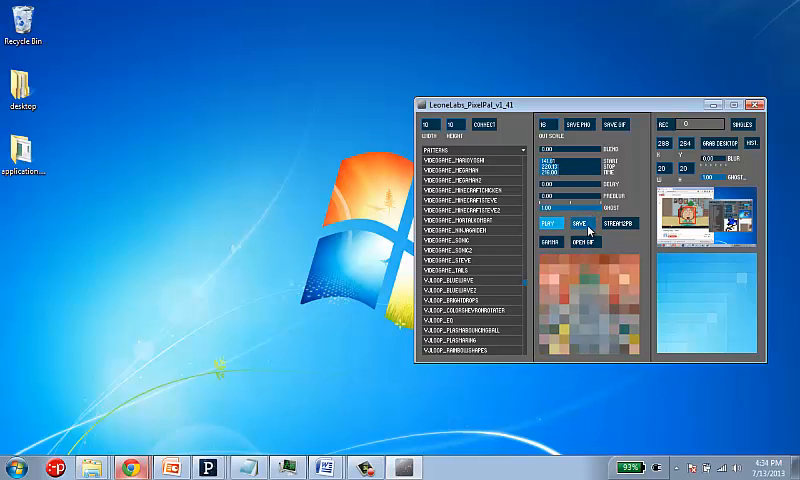
Step: Save the recorded clip as pattern 'Family_Guy_0' inside the PixelBrite_Patterns folder
{"action": "left_click", "coordinate": [581, 224]}
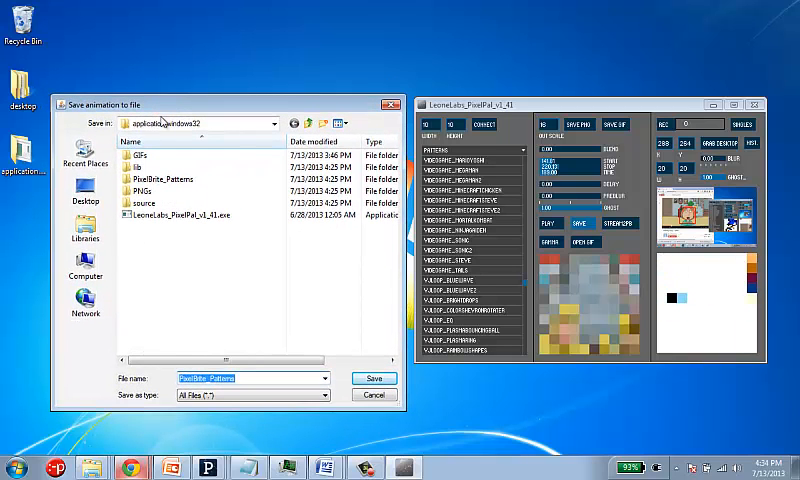
{"action": "mouse_move", "coordinate": [168, 231]}
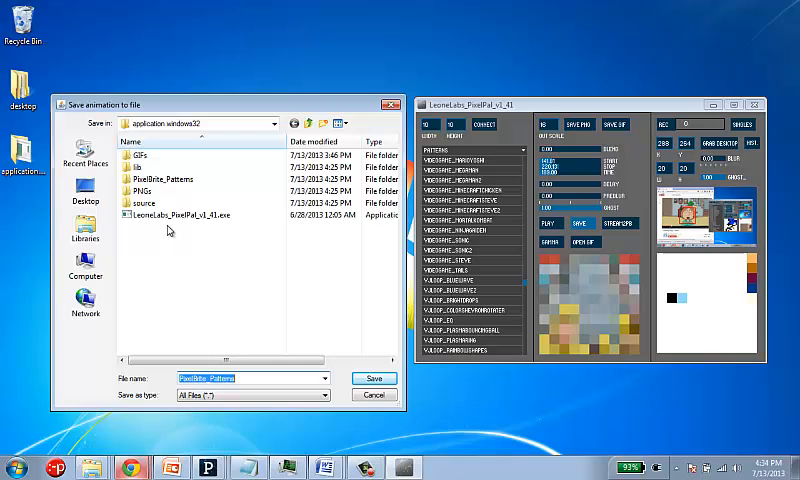
{"action": "double_click", "coordinate": [161, 179]}
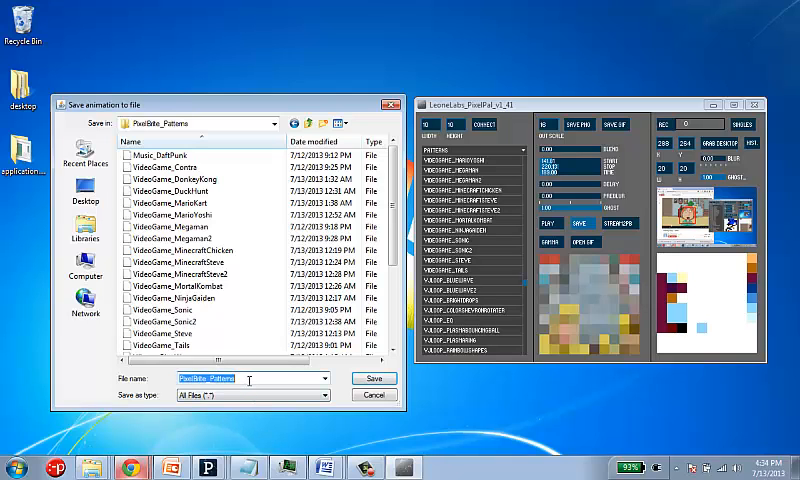
{"action": "type", "text": "Family_Guy_0"}
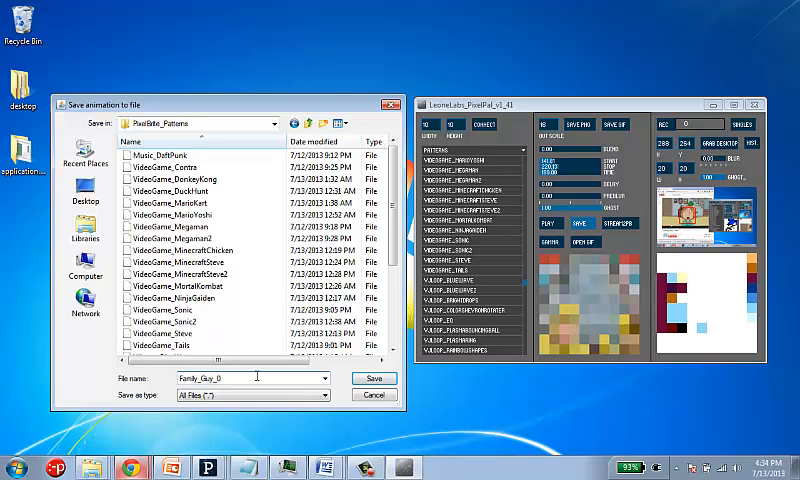
{"action": "left_click", "coordinate": [373, 378]}
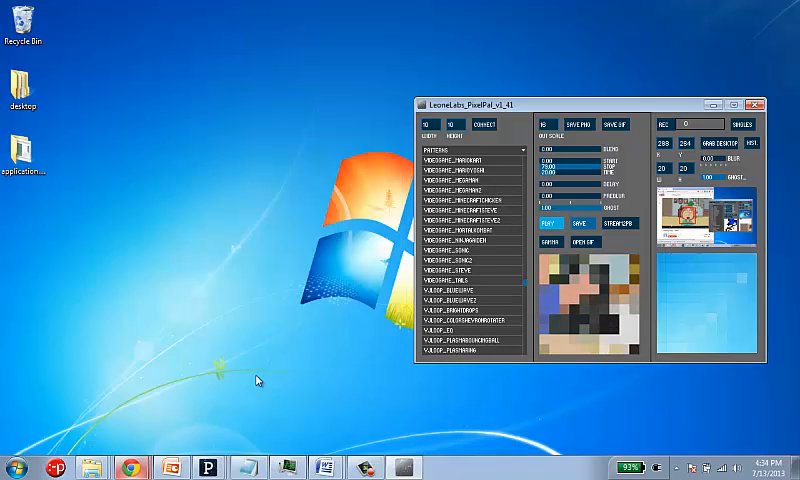
Step: Preview VIDEOGAME_DONKEYKONG, then load the FAMILY_GUY_0 pattern
{"action": "left_click", "coordinate": [458, 277]}
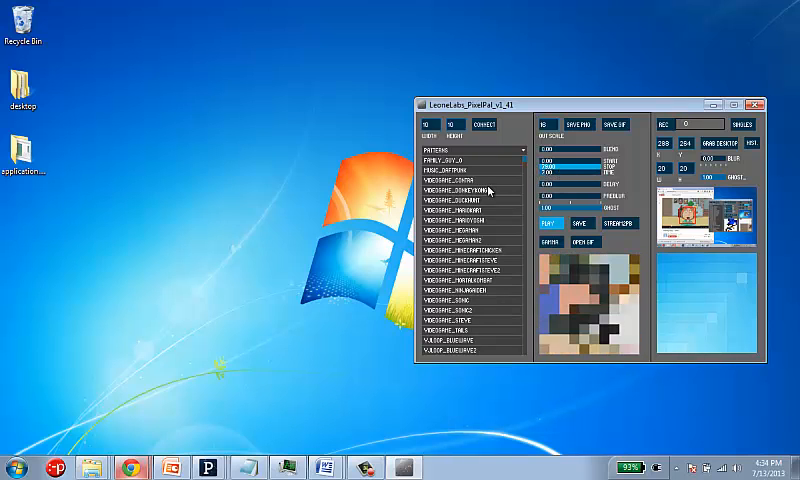
{"action": "left_click", "coordinate": [465, 189]}
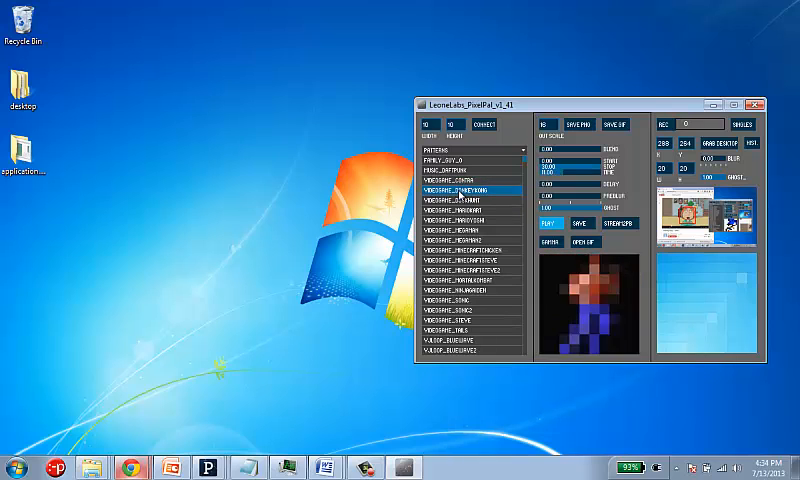
{"action": "left_click", "coordinate": [458, 159]}
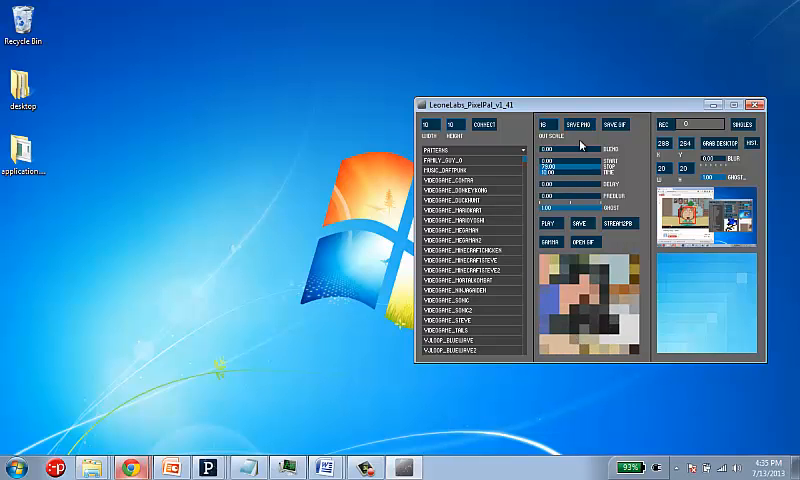
Step: Save the current frame as PNG 'Family_Guy_IMG' in application.windows32\PNGs
{"action": "left_click", "coordinate": [587, 124]}
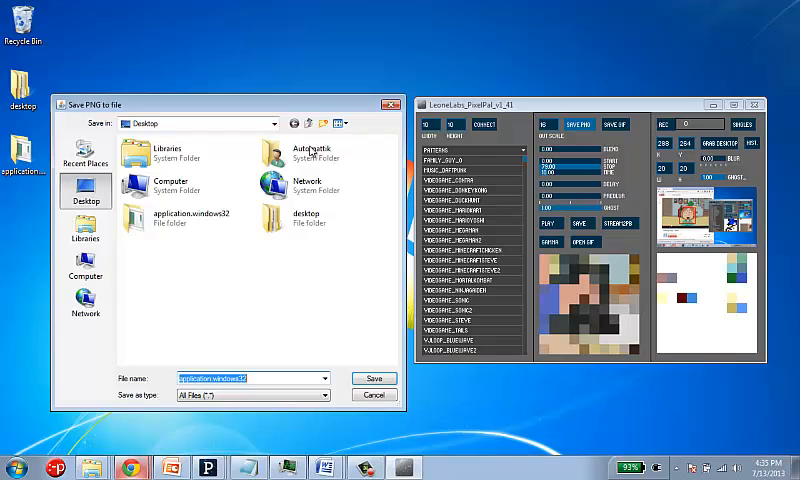
{"action": "left_click", "coordinate": [185, 220]}
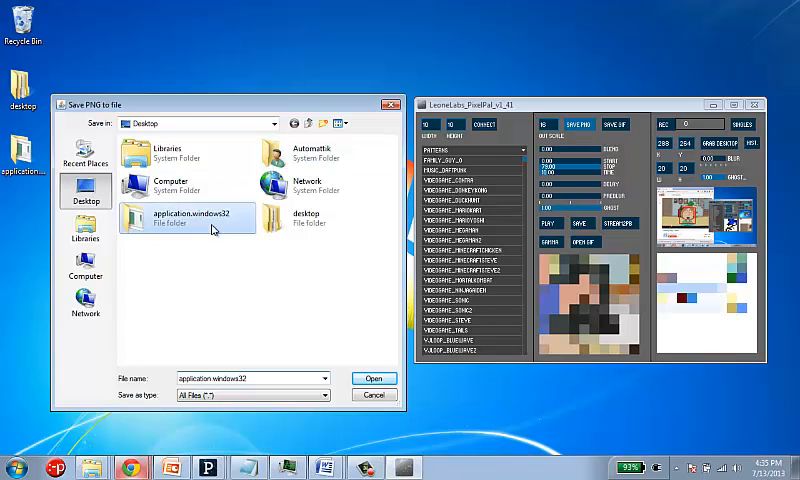
{"action": "double_click", "coordinate": [211, 229]}
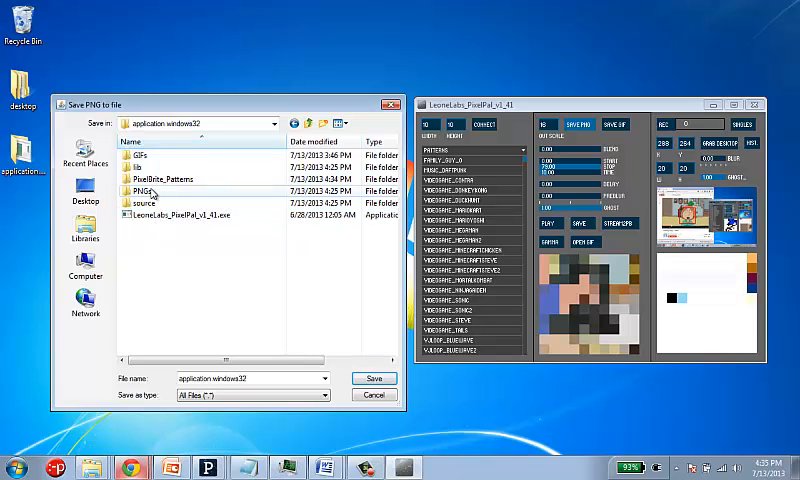
{"action": "double_click", "coordinate": [141, 188]}
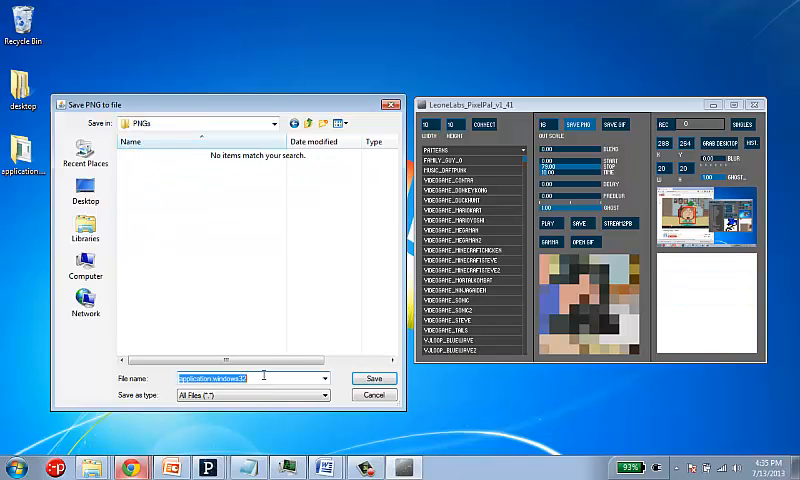
{"action": "type", "text": "Family_Guy_IMG"}
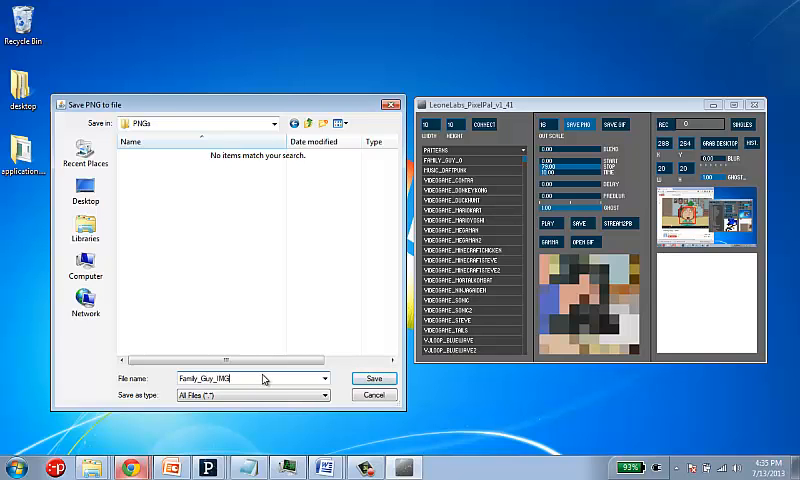
{"action": "left_click", "coordinate": [375, 378]}
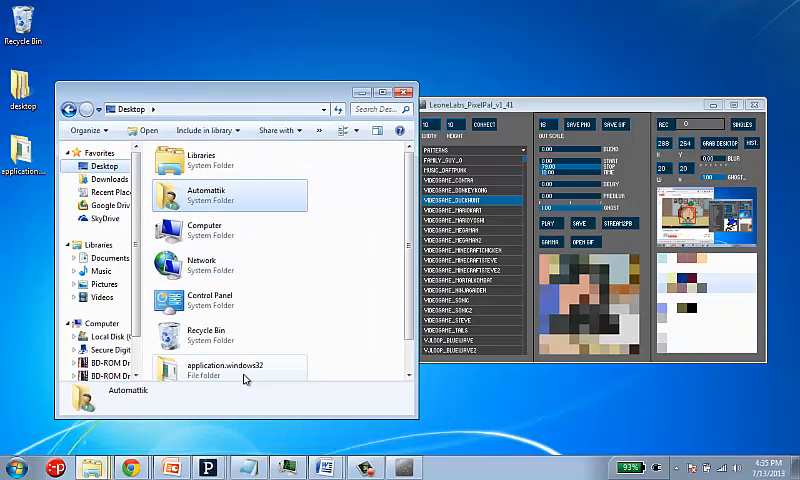
{"action": "double_click", "coordinate": [210, 367]}
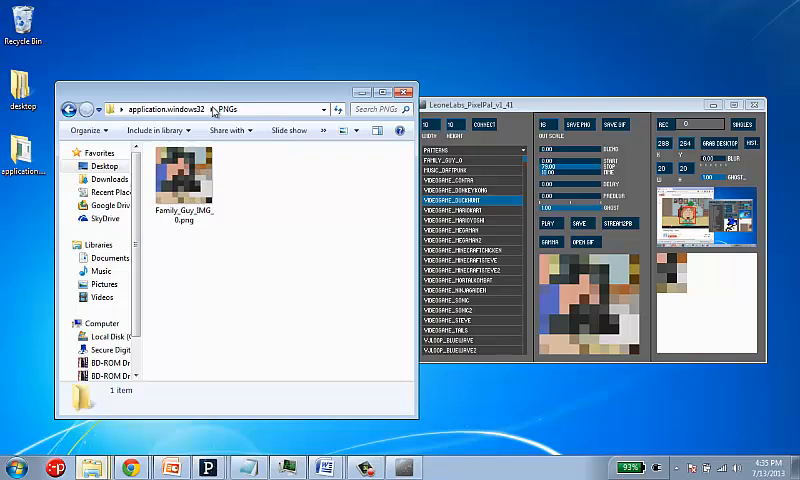
Step: Select Family_Guy_IMG_0.png and confirm its 160 × 160 dimensions
{"action": "left_click", "coordinate": [169, 180]}
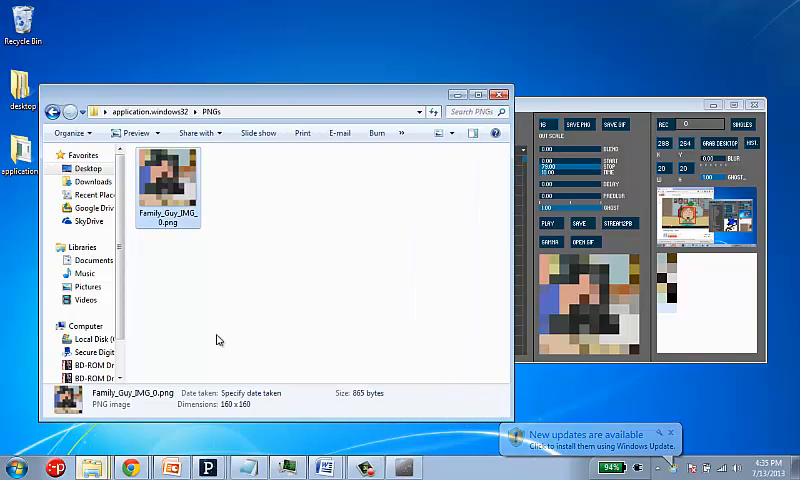
{"action": "left_click", "coordinate": [661, 434]}
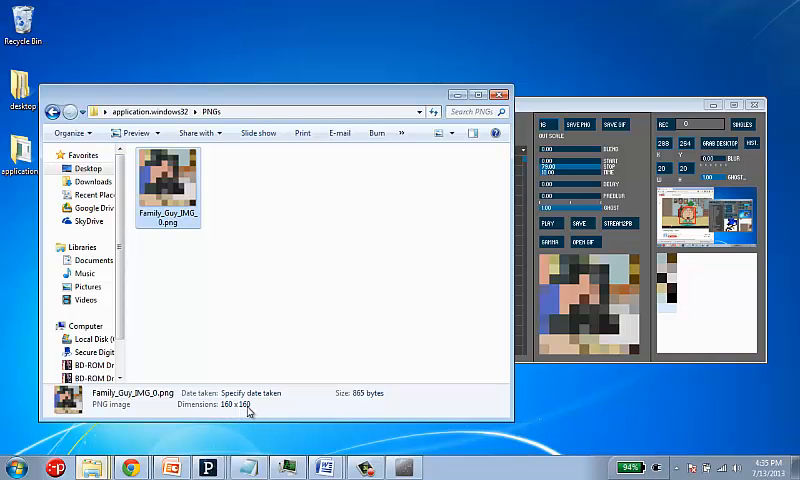
{"action": "mouse_move", "coordinate": [572, 142]}
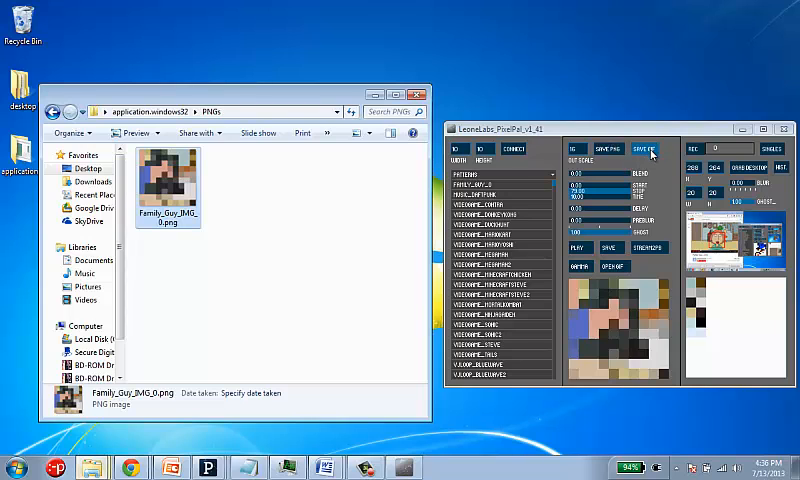
Step: Export Family_guy as a GIF into application.windows32's GIFs folder and preview the saved file
{"action": "left_click", "coordinate": [650, 148]}
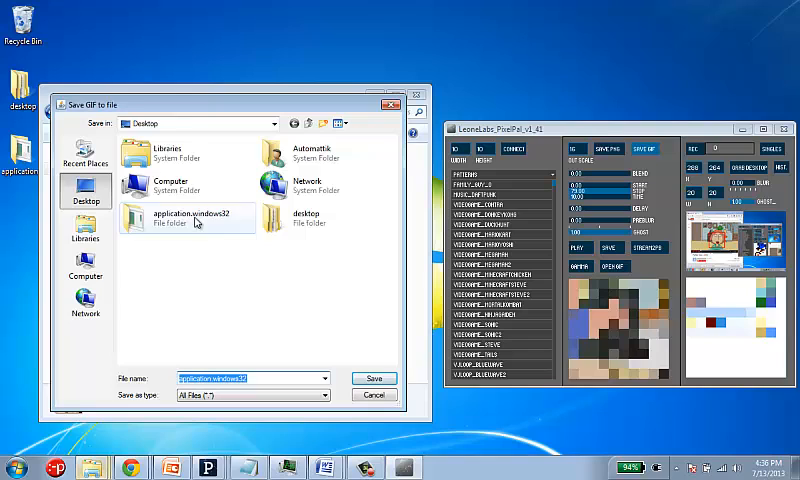
{"action": "double_click", "coordinate": [188, 217]}
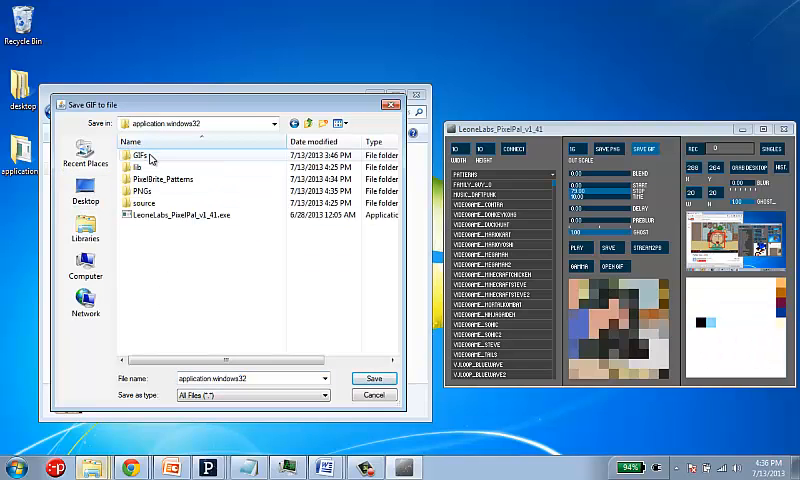
{"action": "double_click", "coordinate": [135, 155]}
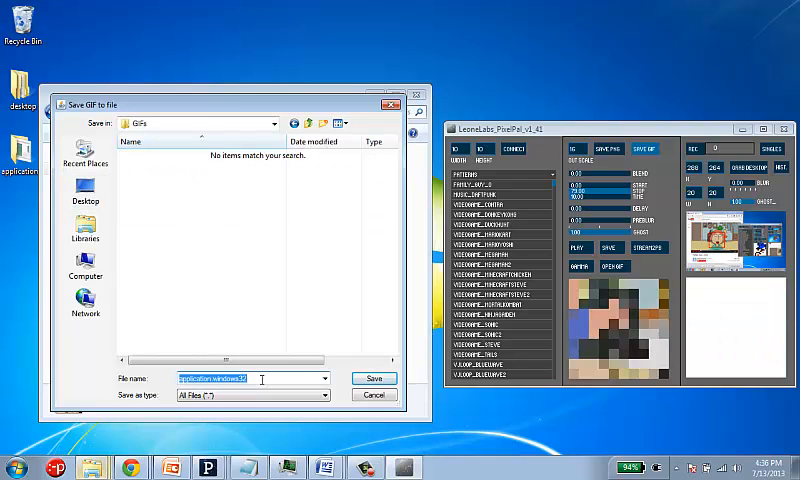
{"action": "type", "text": "Family_guy"}
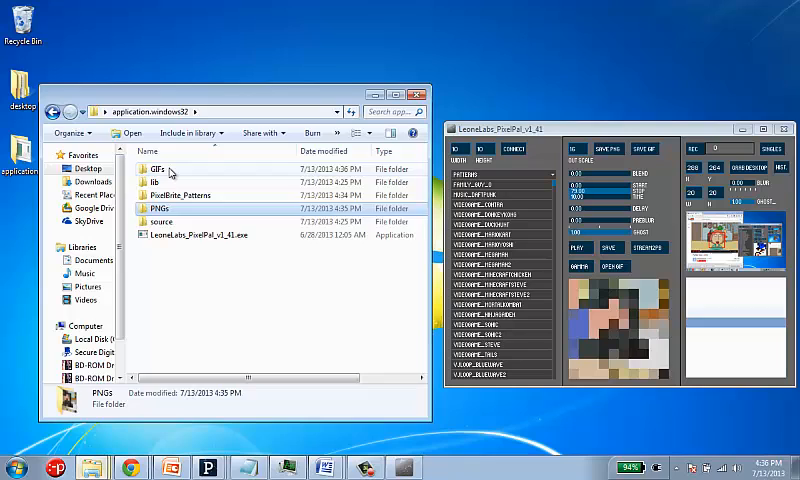
{"action": "double_click", "coordinate": [158, 167]}
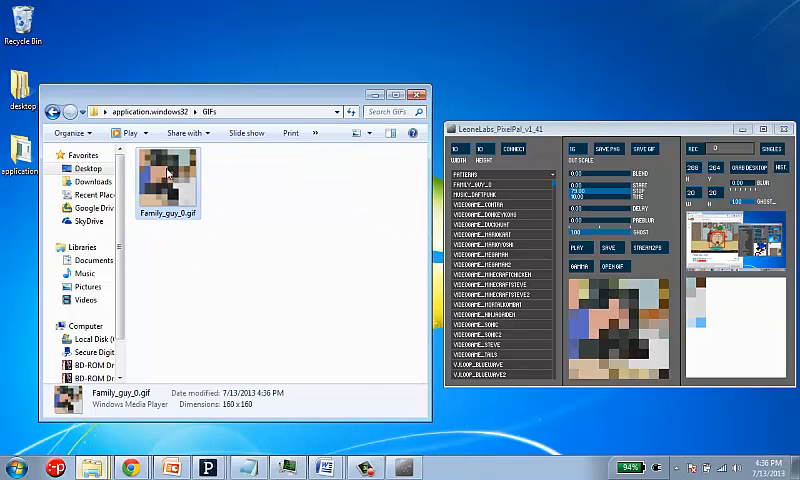
{"action": "mouse_move", "coordinate": [204, 253]}
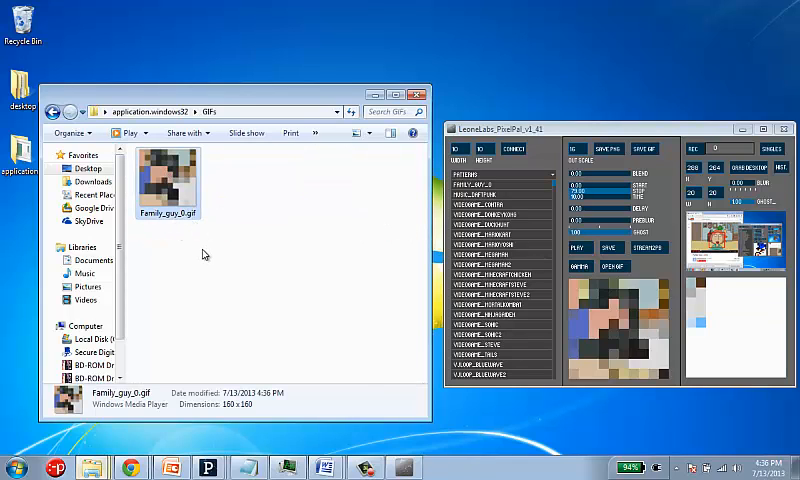
{"action": "mouse_move", "coordinate": [248, 412]}
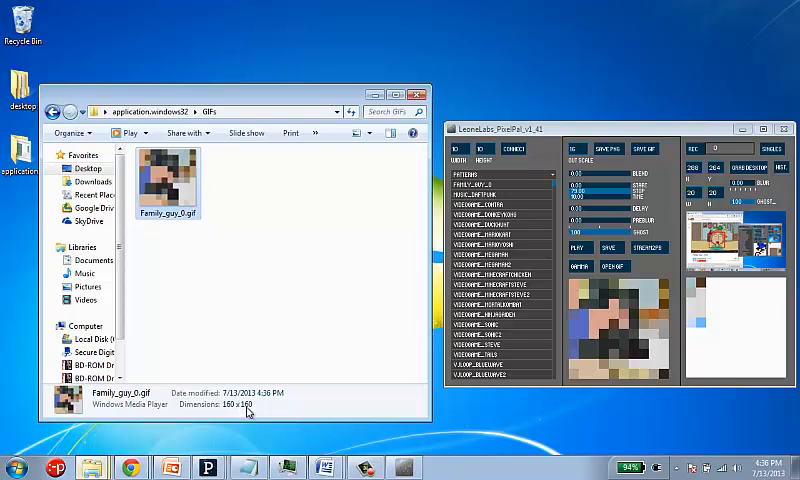
{"action": "mouse_move", "coordinate": [172, 172]}
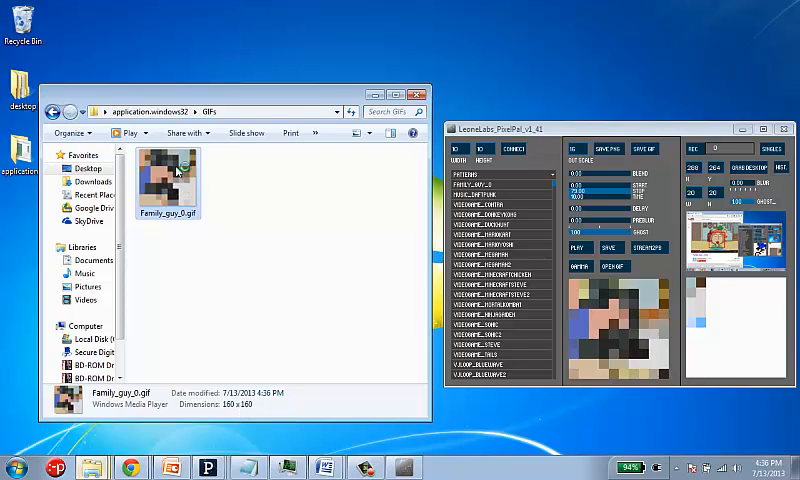
{"action": "double_click", "coordinate": [166, 173]}
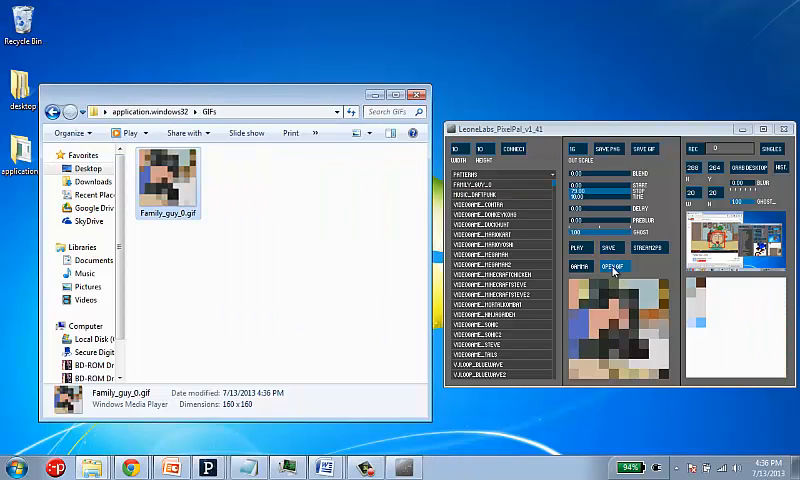
Step: Load Family_guy_0.gif, play it, and navigate Explorer back up to application.windows32
{"action": "left_click", "coordinate": [613, 266]}
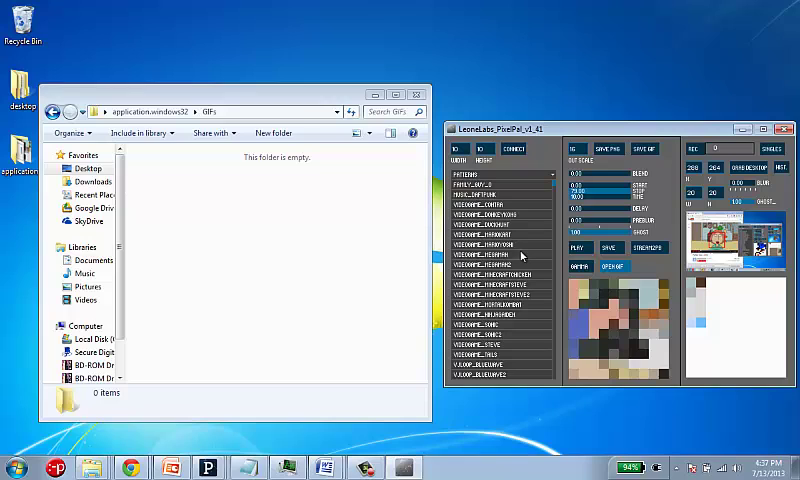
{"action": "mouse_move", "coordinate": [668, 265]}
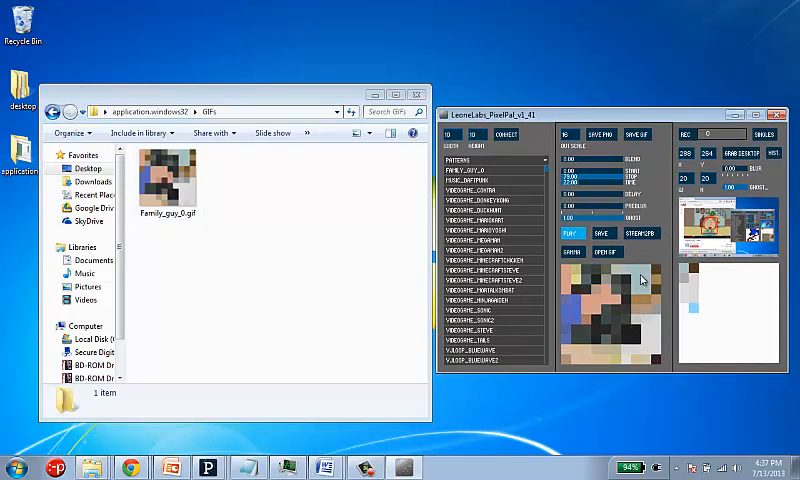
{"action": "left_click", "coordinate": [483, 189]}
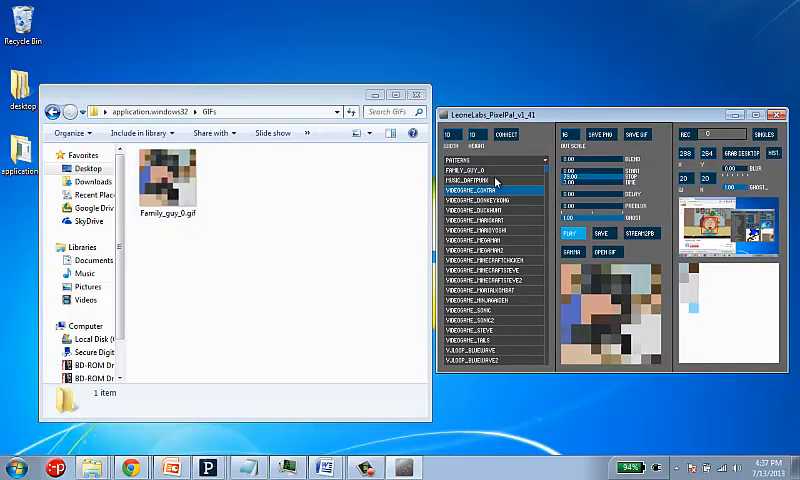
{"action": "left_click", "coordinate": [485, 170]}
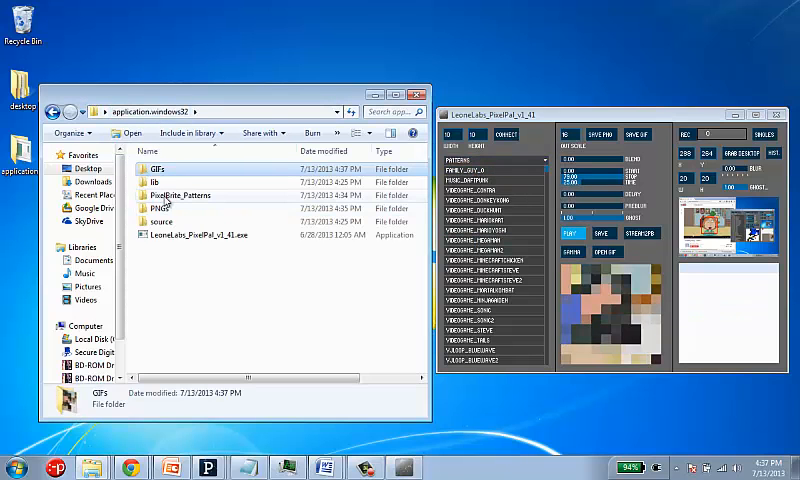
Step: Locate Family_Guy_0 in PixelBrite_Patterns, then minimize the Explorer window
{"action": "double_click", "coordinate": [180, 195]}
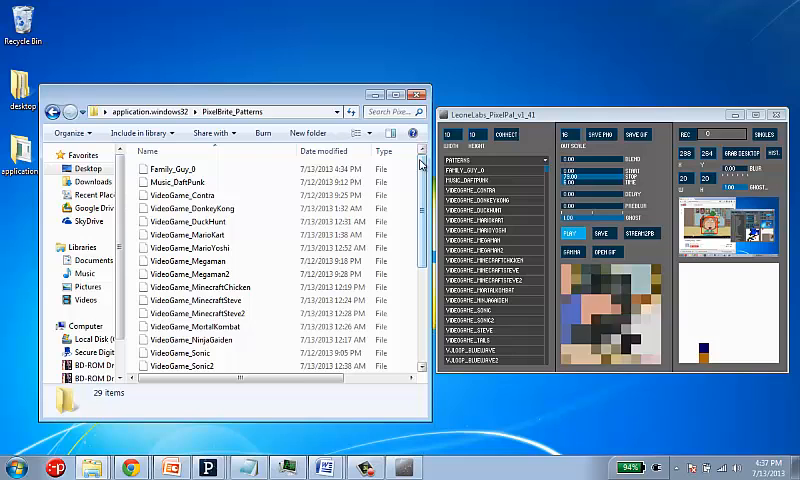
{"action": "left_click", "coordinate": [185, 167]}
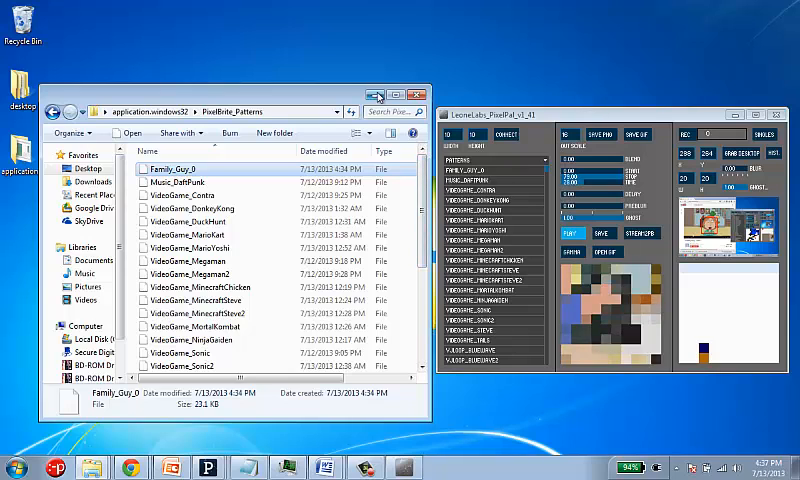
{"action": "mouse_move", "coordinate": [374, 95]}
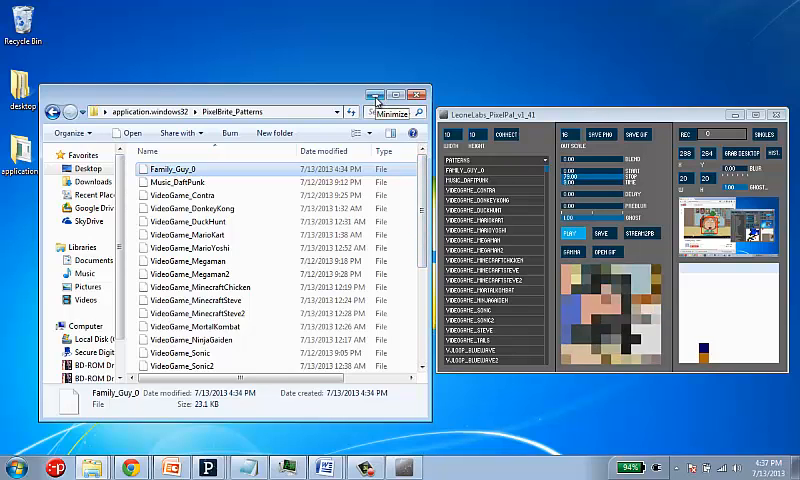
{"action": "left_click", "coordinate": [372, 97]}
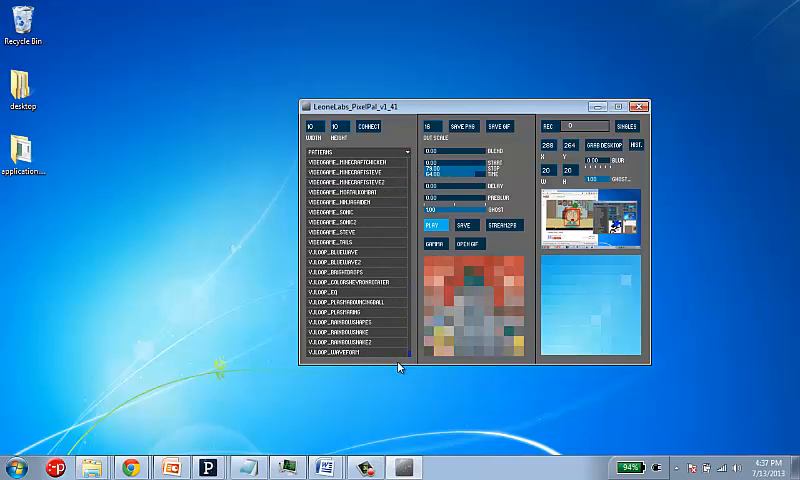
Step: Play a VJLOOP pattern with the ghost amount at 0.17
{"action": "left_click", "coordinate": [340, 349]}
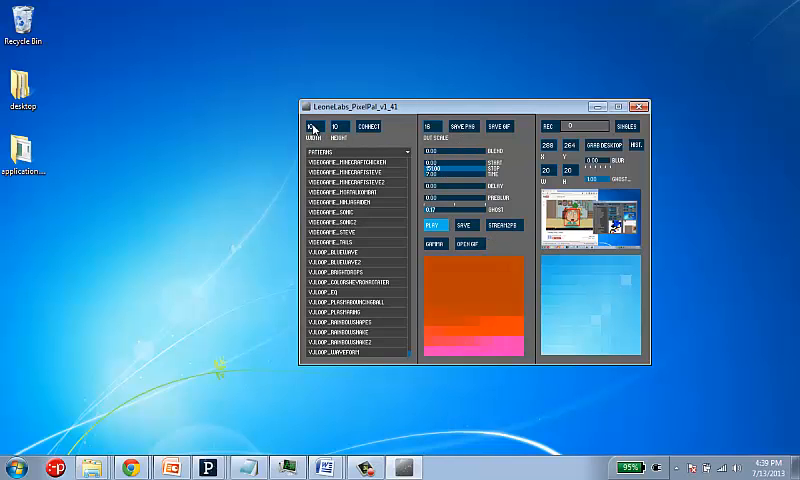
Step: Change the grid width from 10 to 16 and apply it
{"action": "left_click", "coordinate": [350, 159]}
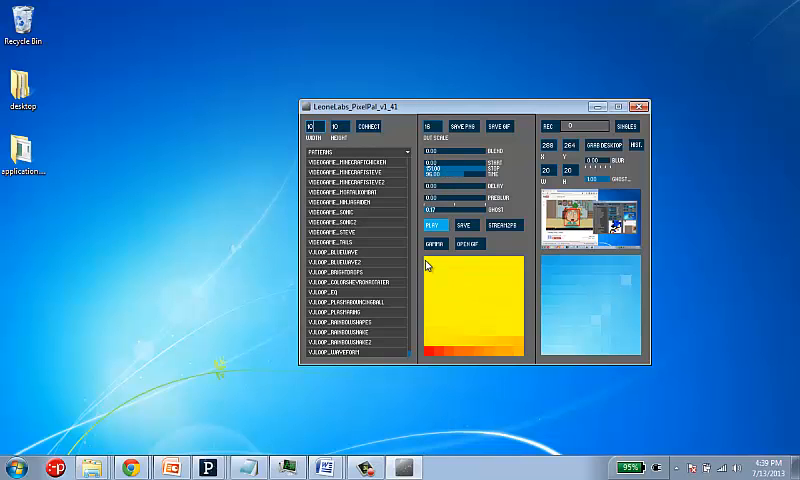
{"action": "left_click", "coordinate": [345, 231]}
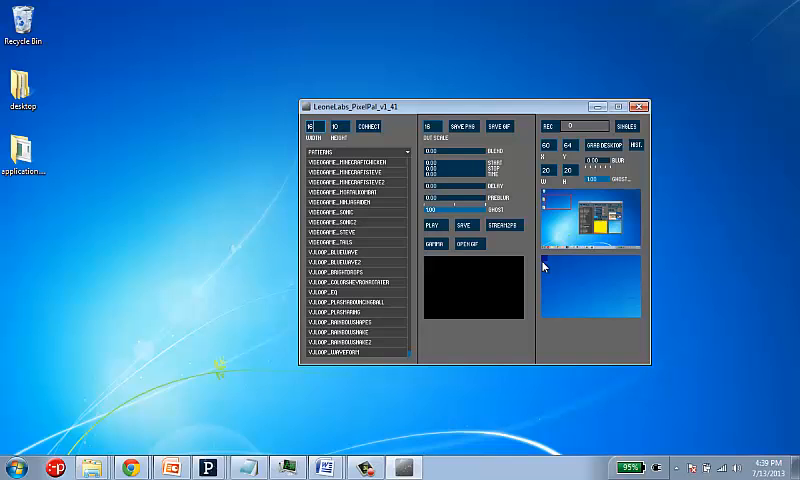
{"action": "mouse_move", "coordinate": [610, 264]}
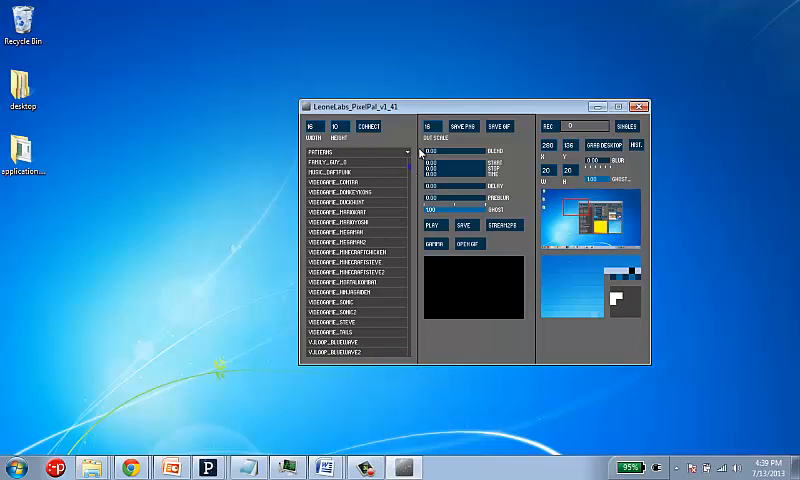
Step: Play the Contra, Donkey Kong, Duck Hunt and Megaman videogame patterns in turn
{"action": "left_click", "coordinate": [355, 186]}
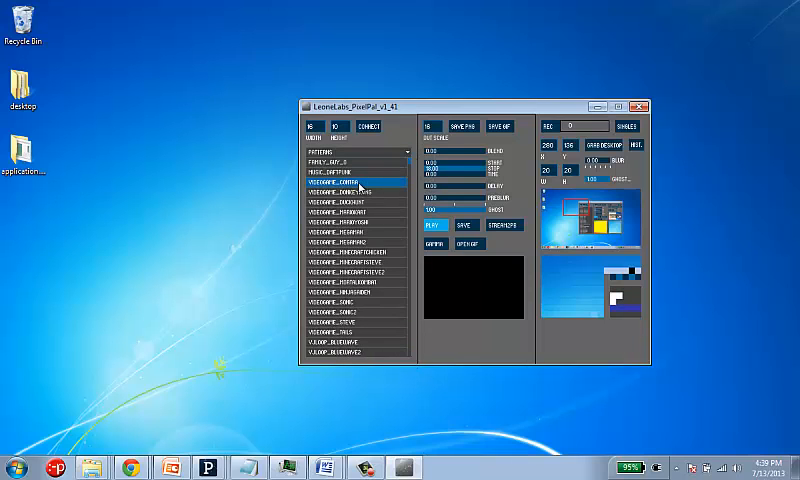
{"action": "left_click", "coordinate": [350, 192]}
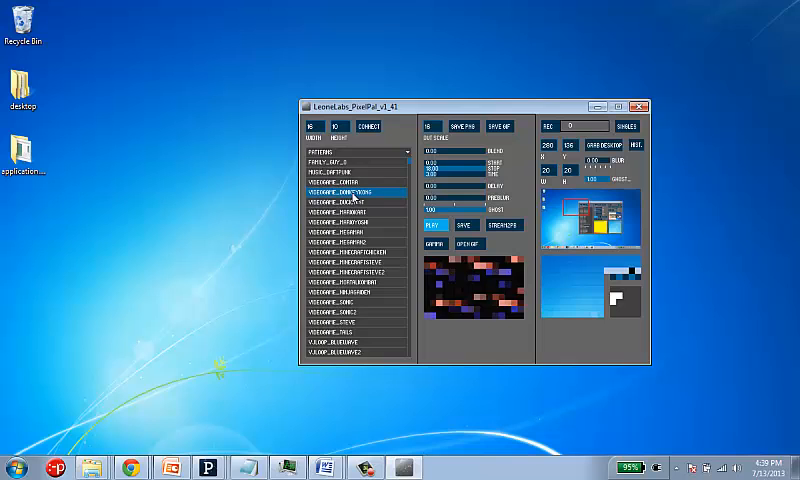
{"action": "left_click", "coordinate": [350, 185]}
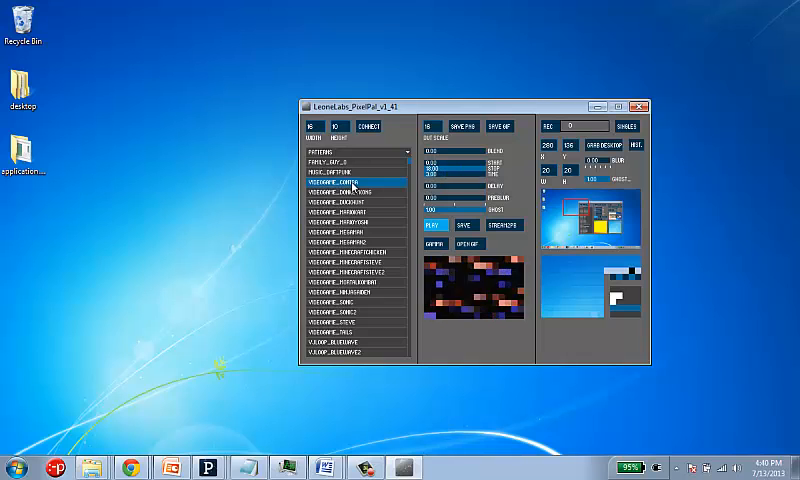
{"action": "left_click", "coordinate": [345, 211]}
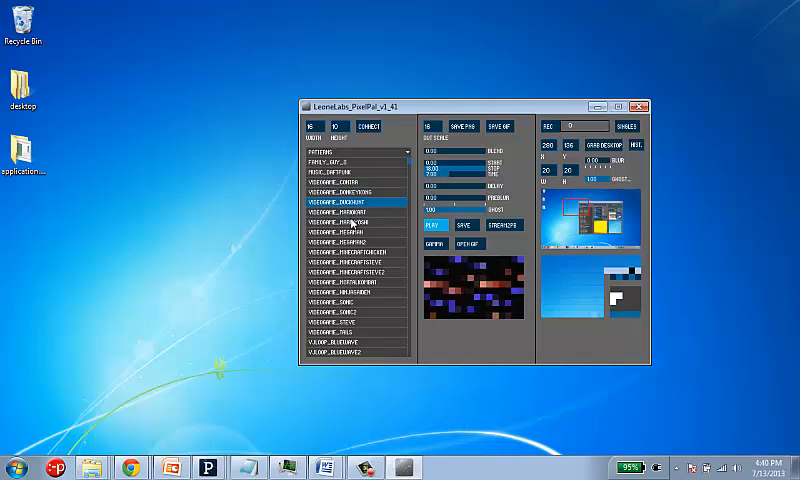
{"action": "left_click", "coordinate": [345, 193]}
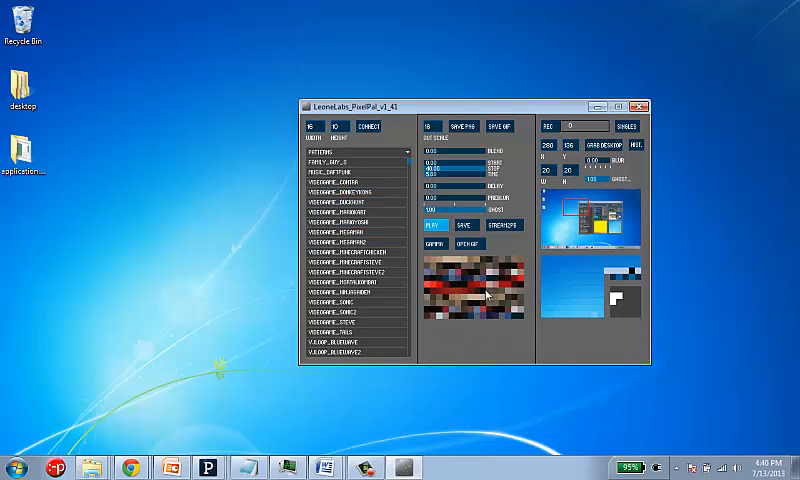
{"action": "left_click", "coordinate": [435, 225]}
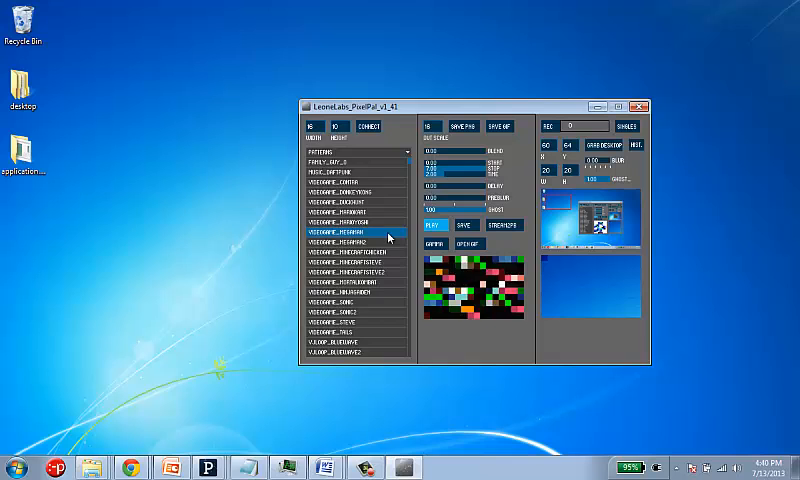
{"action": "left_click", "coordinate": [434, 225]}
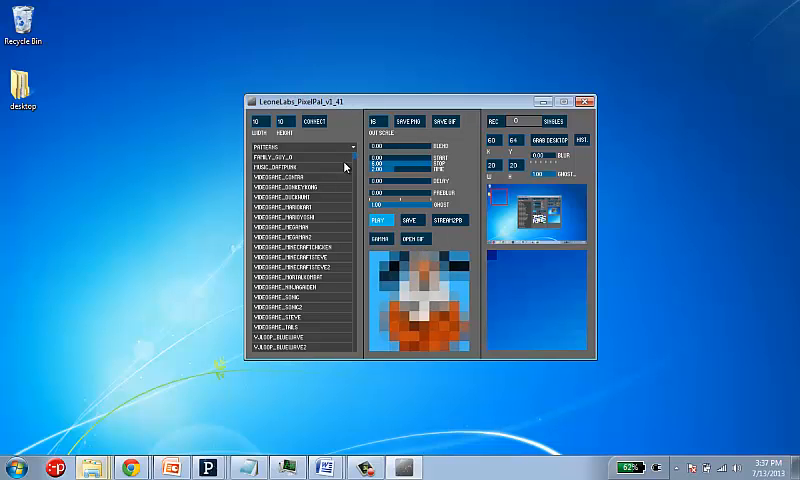
{"action": "scroll", "scroll_direction": "down", "scroll_amount": 3}
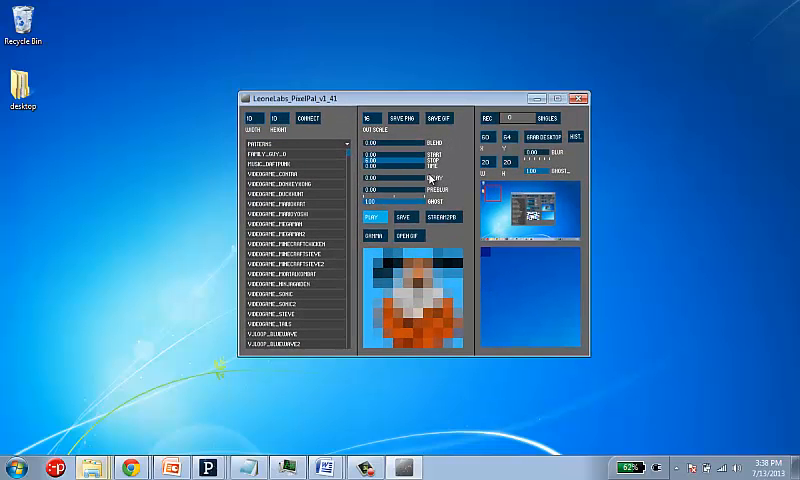
{"action": "mouse_move", "coordinate": [386, 92]}
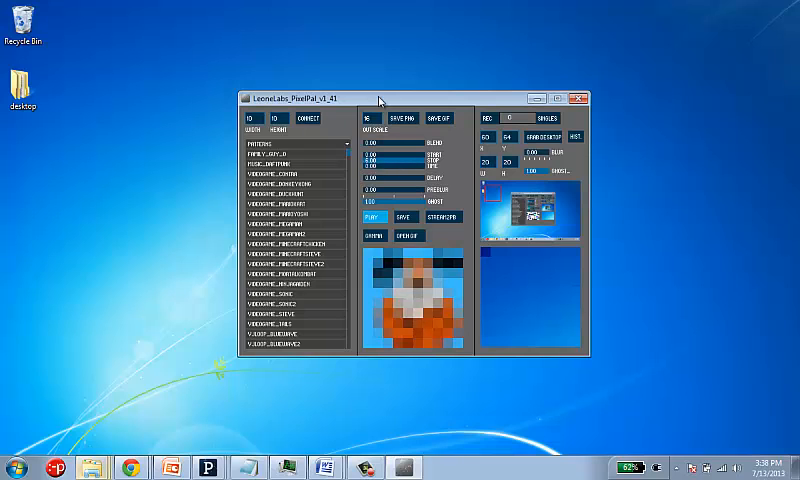